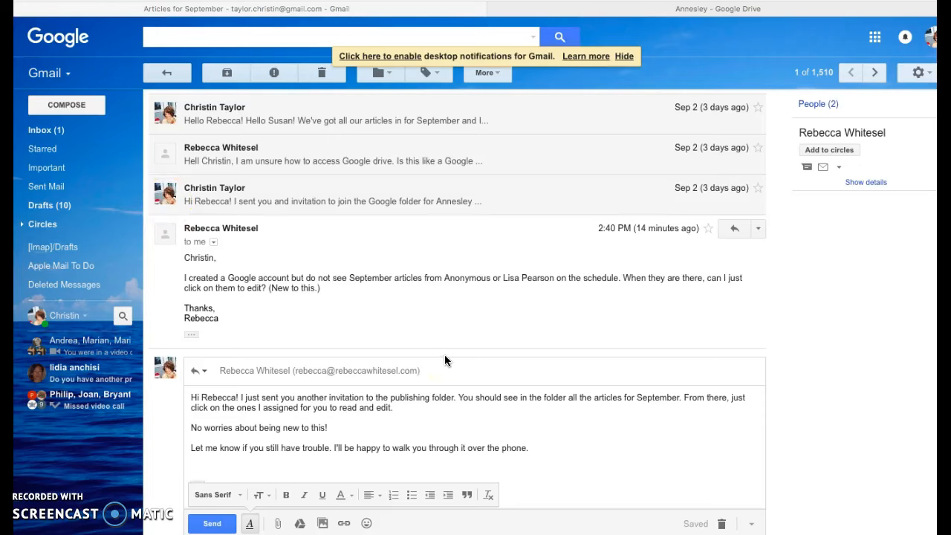
{"action": "mouse_move", "coordinate": [447, 358]}
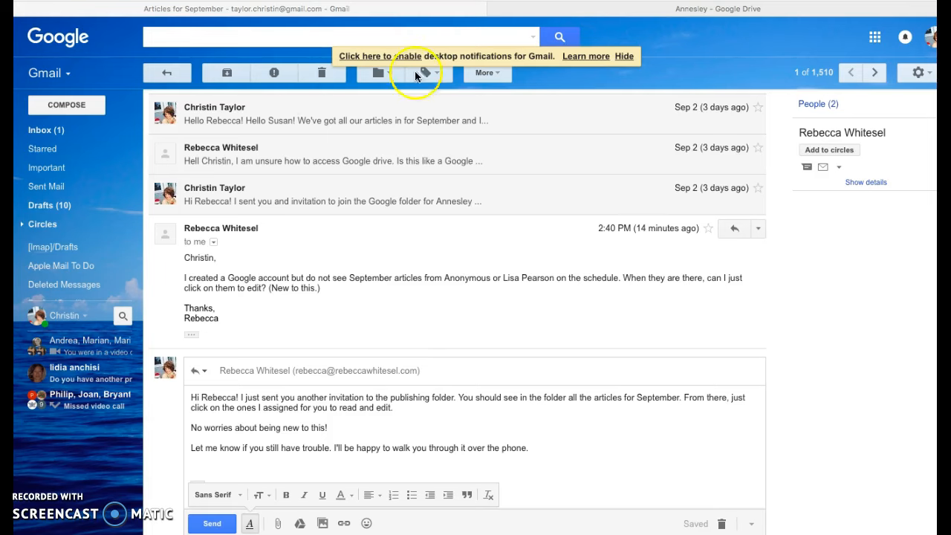
{"action": "mouse_move", "coordinate": [875, 37]}
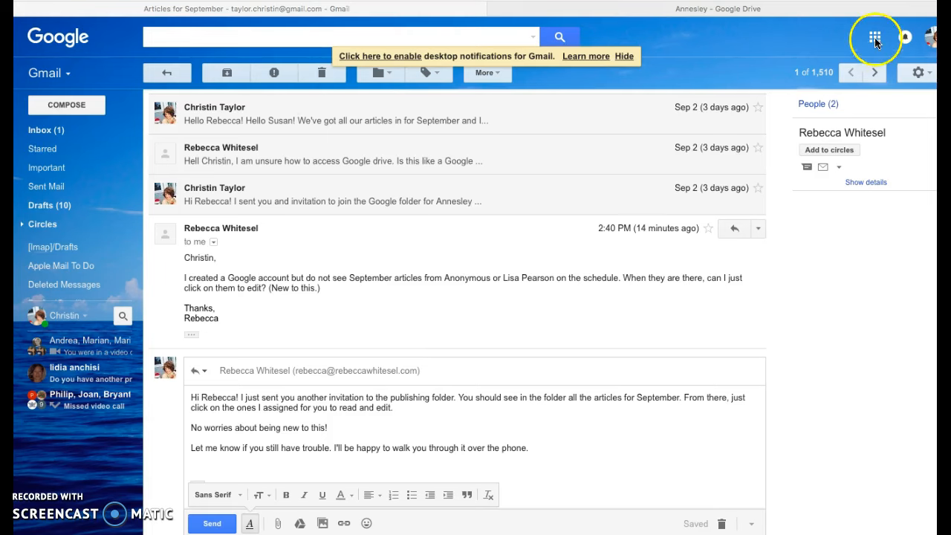
- Open the Google apps launcher from the Gmail reply to Rebecca
{"action": "left_click", "coordinate": [875, 37]}
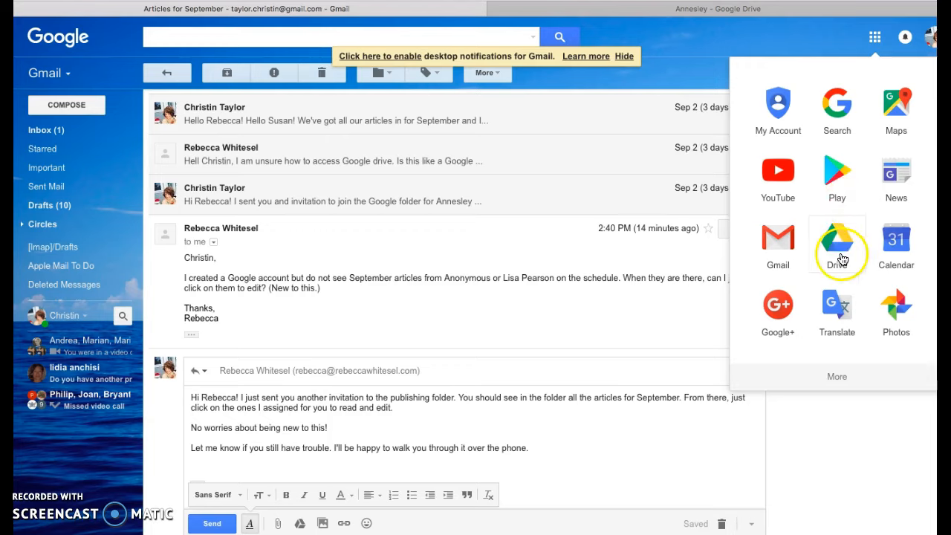
- Open Drive, check My Drive activity and Shared with me, then return to My Drive
{"action": "left_click", "coordinate": [837, 245]}
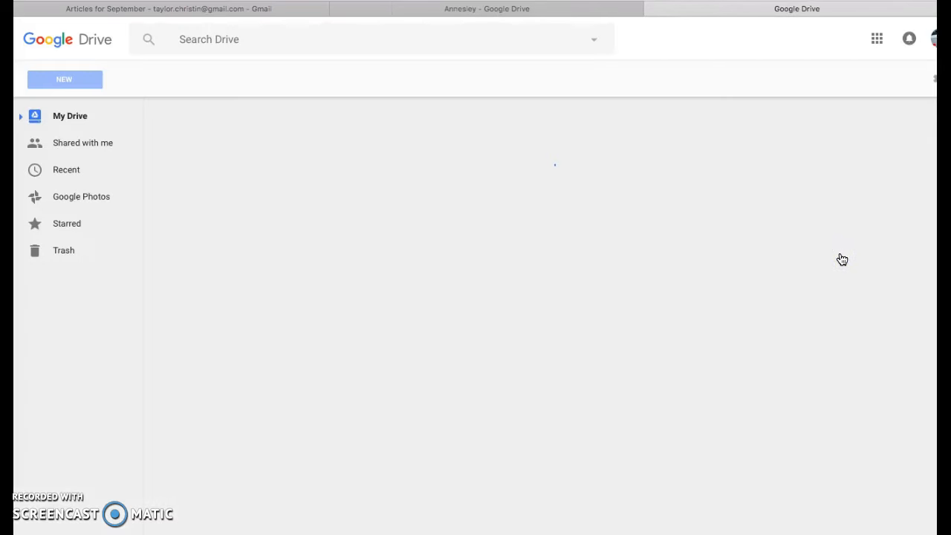
{"action": "left_click", "coordinate": [69, 116]}
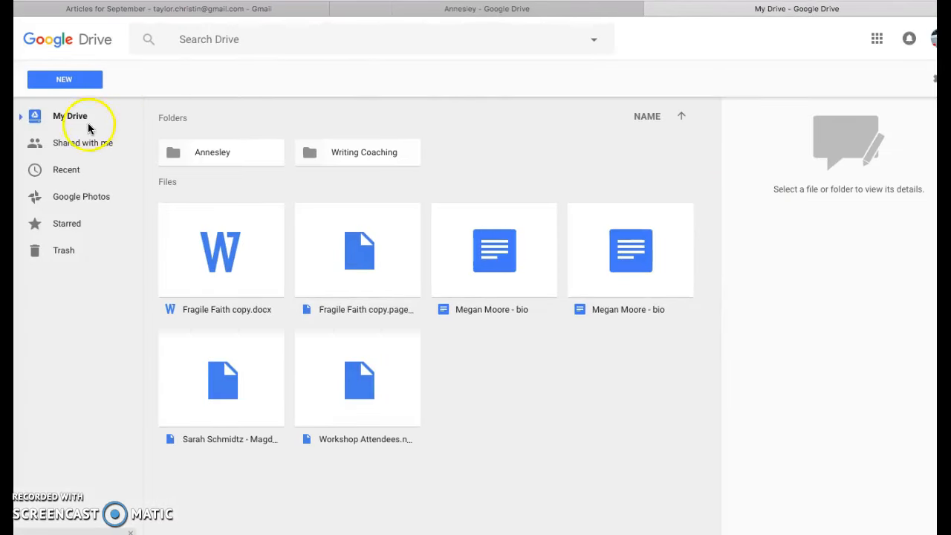
{"action": "left_click", "coordinate": [906, 78]}
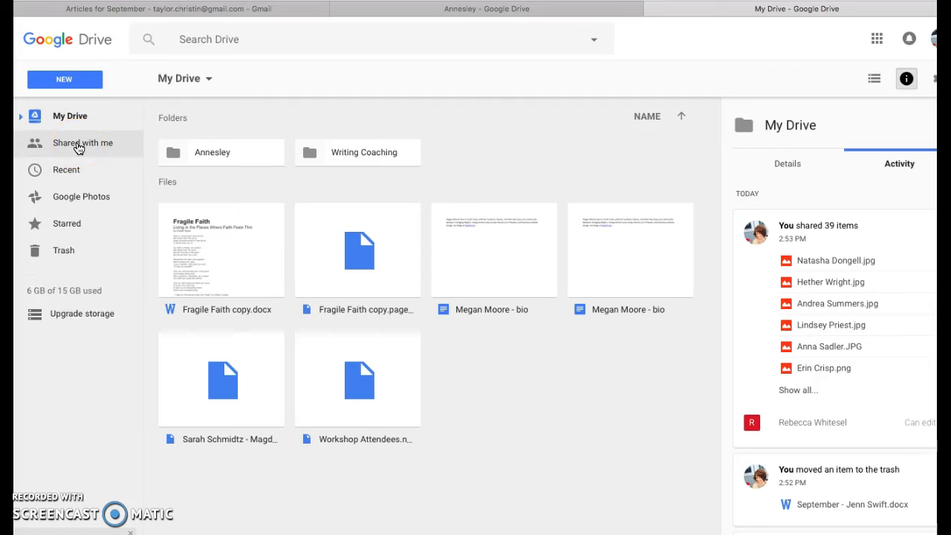
{"action": "left_click", "coordinate": [82, 142]}
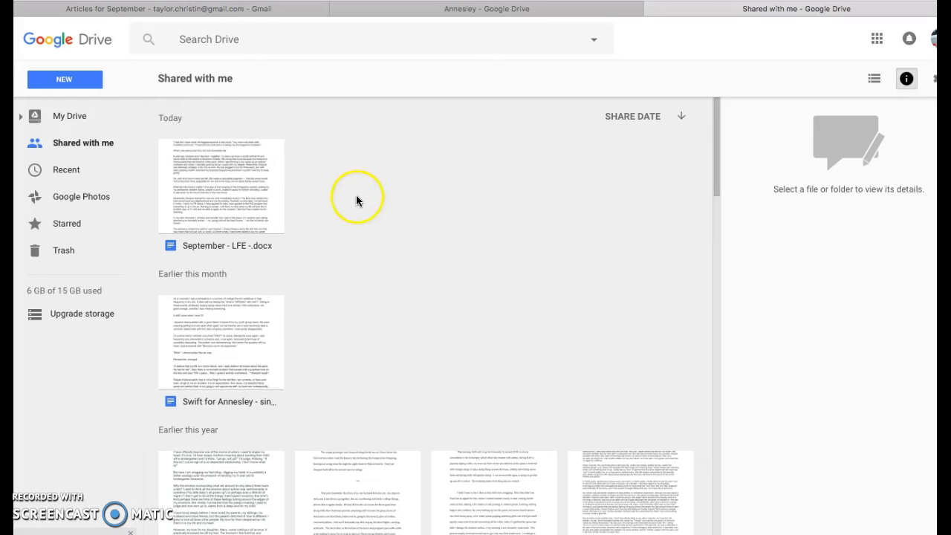
{"action": "mouse_move", "coordinate": [67, 159]}
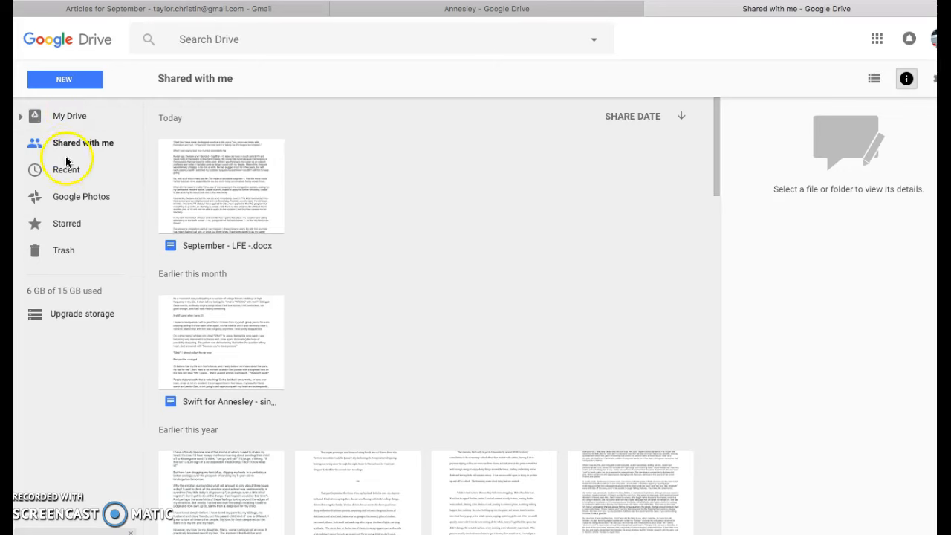
{"action": "left_click", "coordinate": [69, 115]}
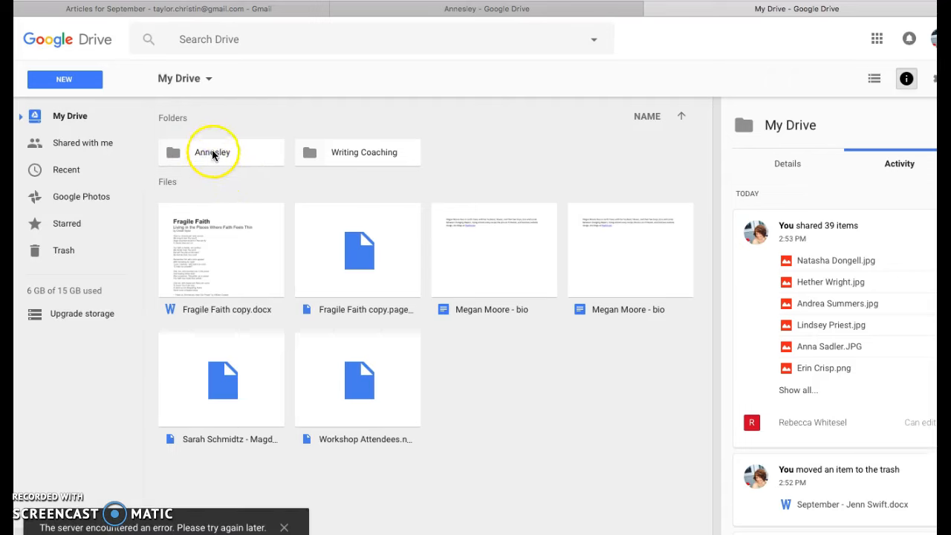
- Open Annesley, then Annesley Publishing with its Head Shots, Publishing Schedule and September articles
{"action": "double_click", "coordinate": [213, 151]}
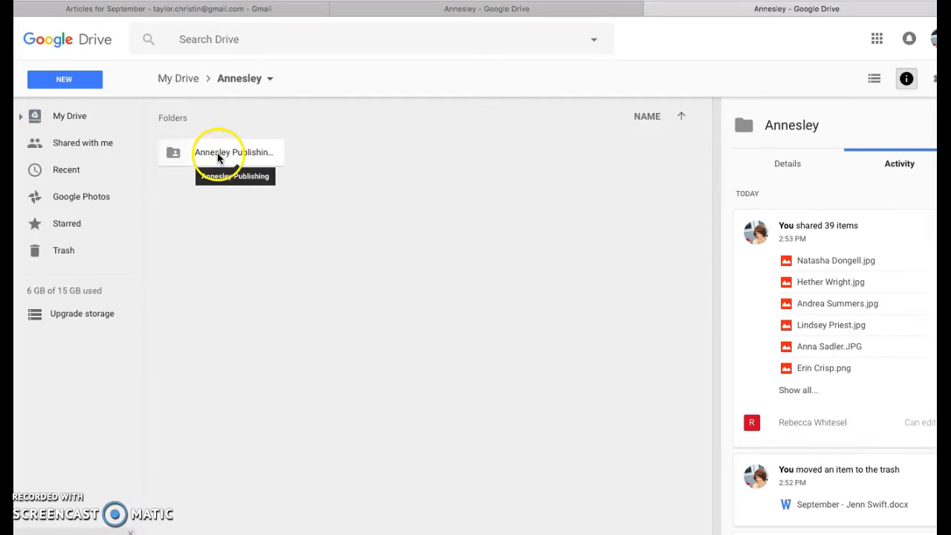
{"action": "double_click", "coordinate": [235, 152]}
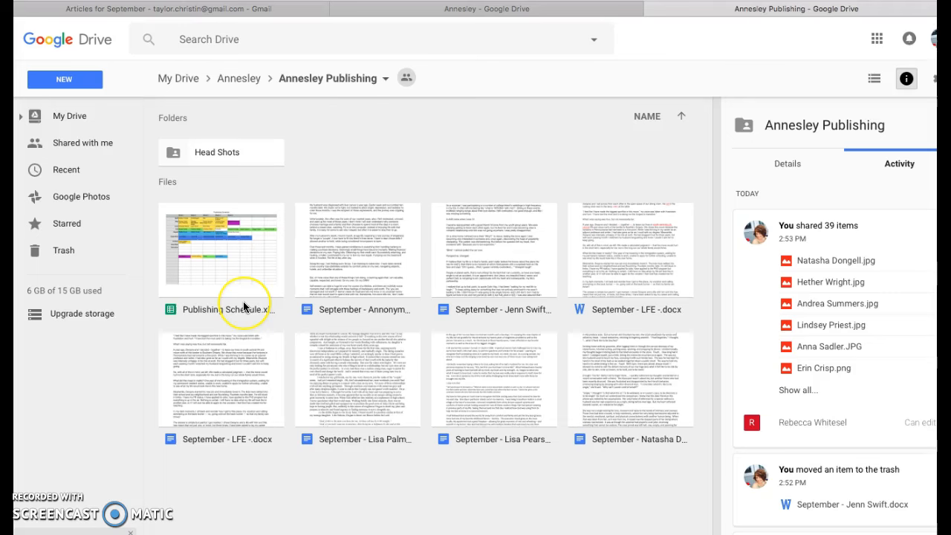
{"action": "mouse_move", "coordinate": [245, 308]}
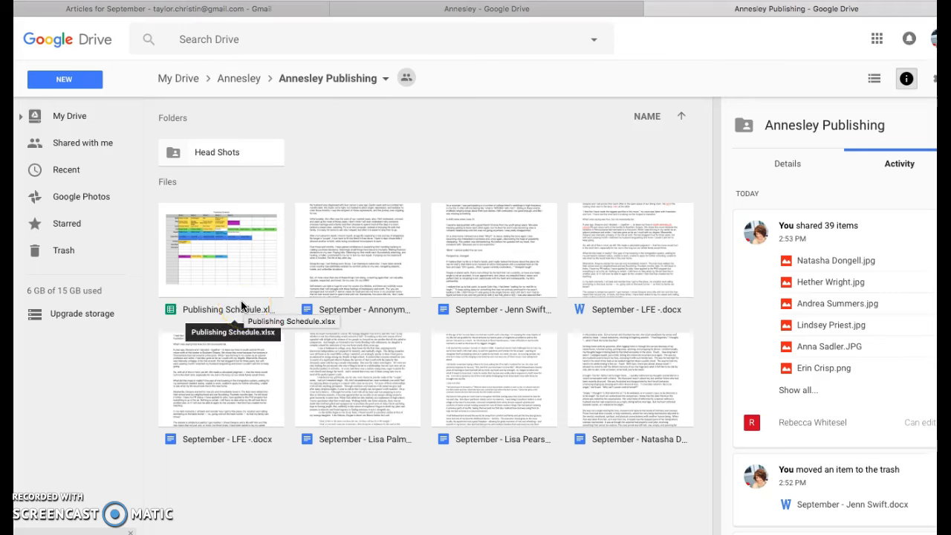
{"action": "left_click", "coordinate": [221, 308]}
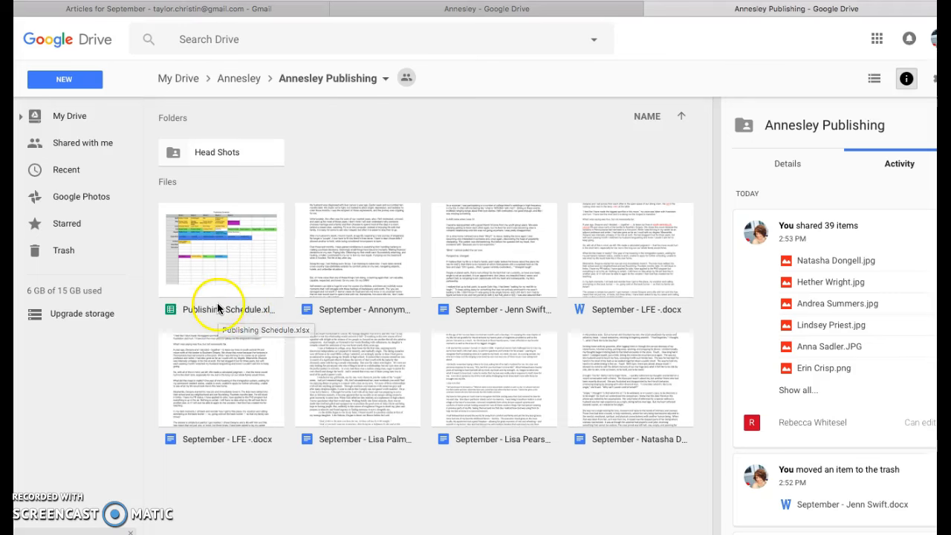
{"action": "mouse_move", "coordinate": [302, 214]}
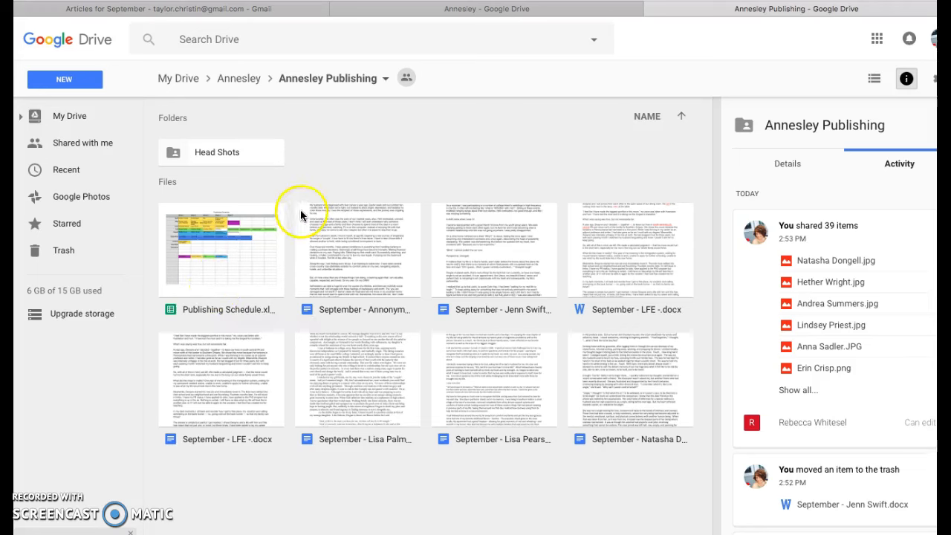
{"action": "mouse_move", "coordinate": [601, 243]}
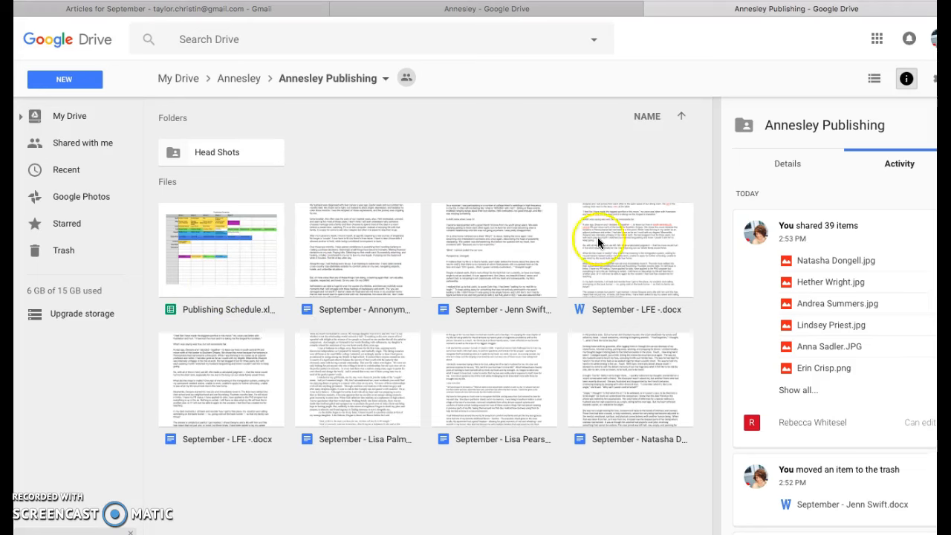
{"action": "mouse_move", "coordinate": [573, 414]}
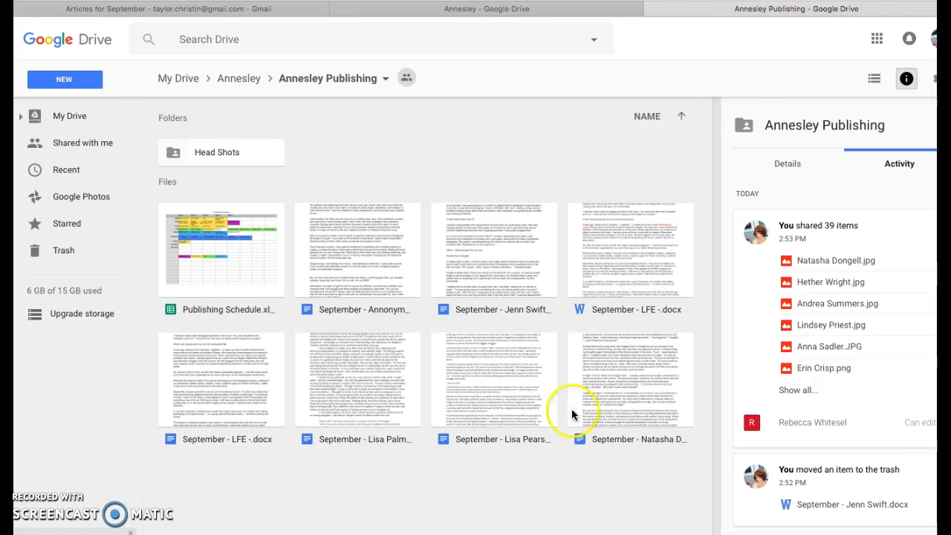
{"action": "mouse_move", "coordinate": [327, 320]}
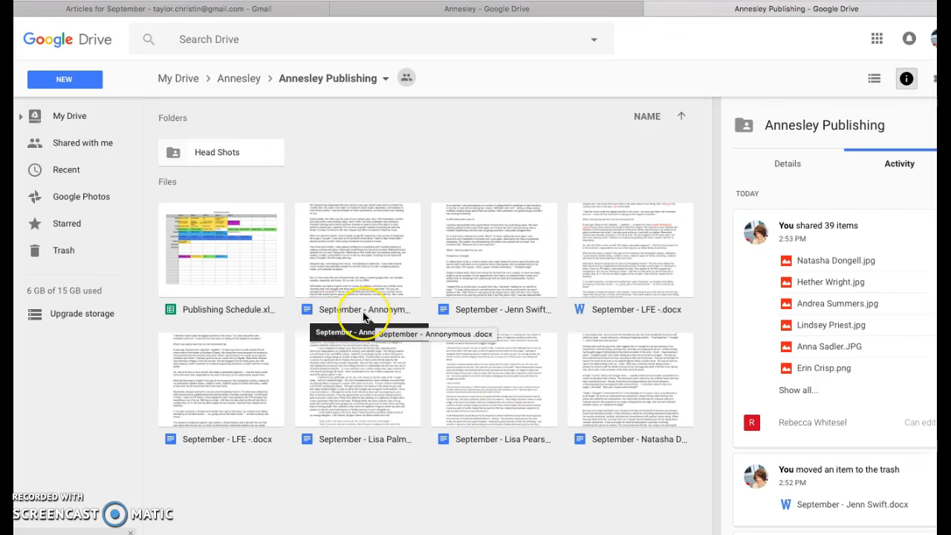
{"action": "mouse_move", "coordinate": [461, 316]}
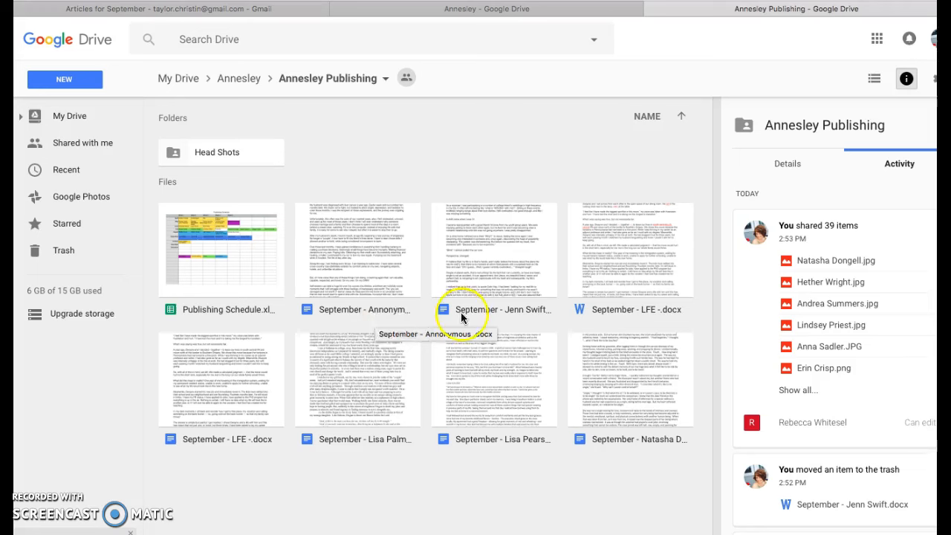
{"action": "mouse_move", "coordinate": [460, 267]}
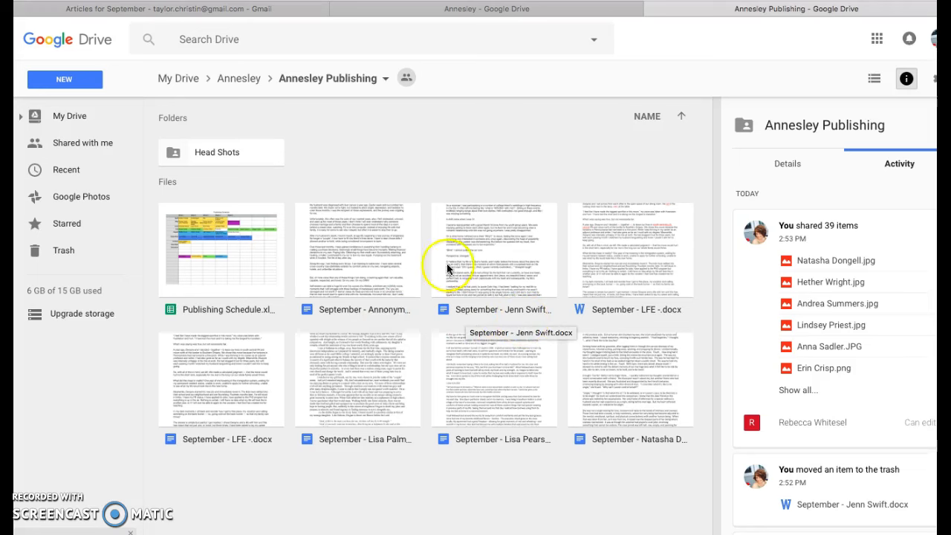
{"action": "mouse_move", "coordinate": [350, 348]}
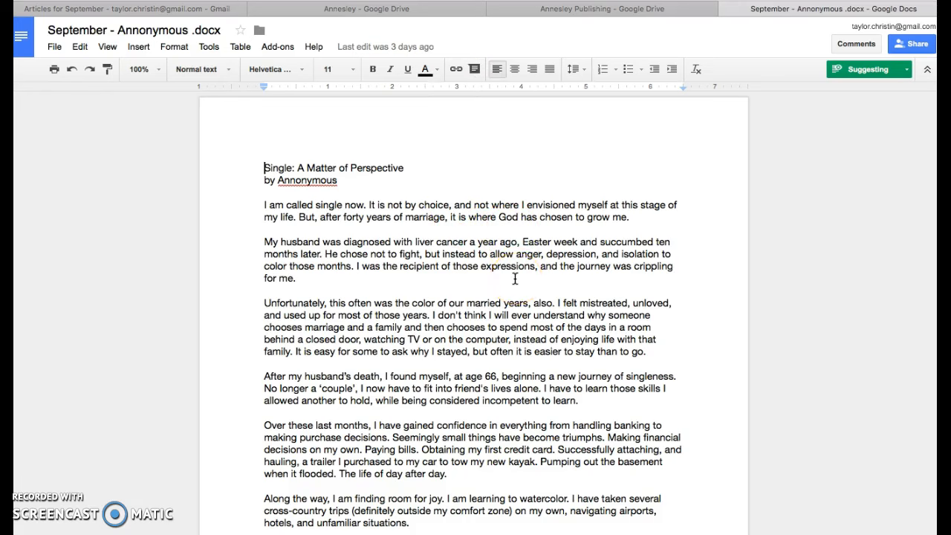
{"action": "mouse_move", "coordinate": [607, 112]}
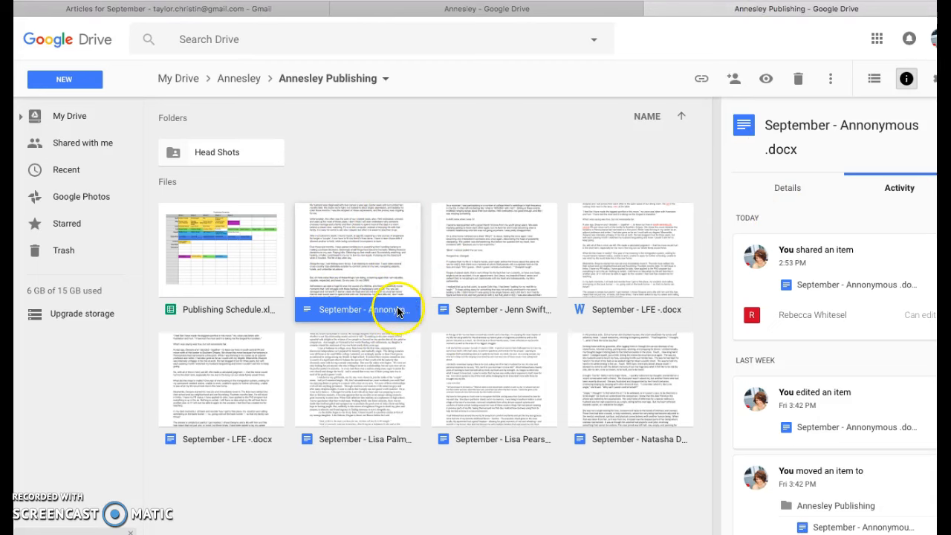
{"action": "mouse_move", "coordinate": [457, 249]}
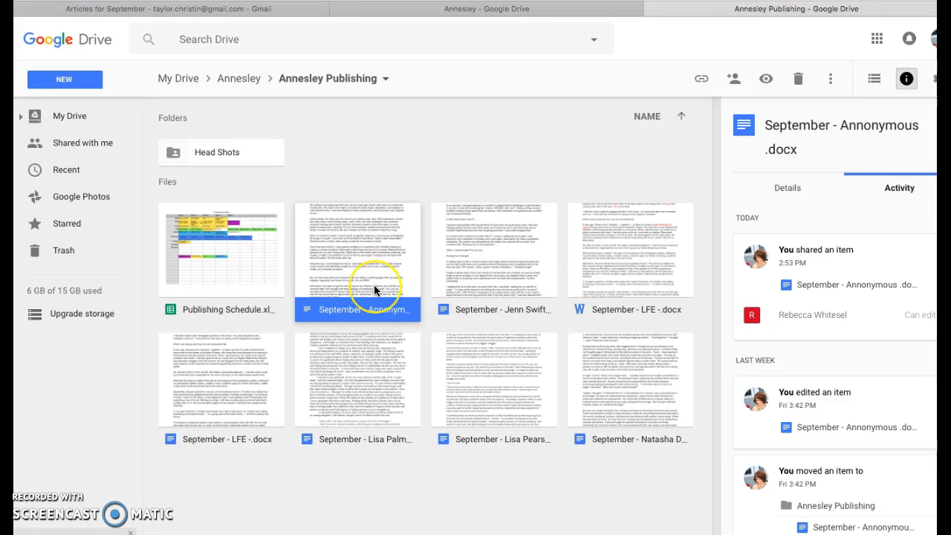
{"action": "mouse_move", "coordinate": [420, 314]}
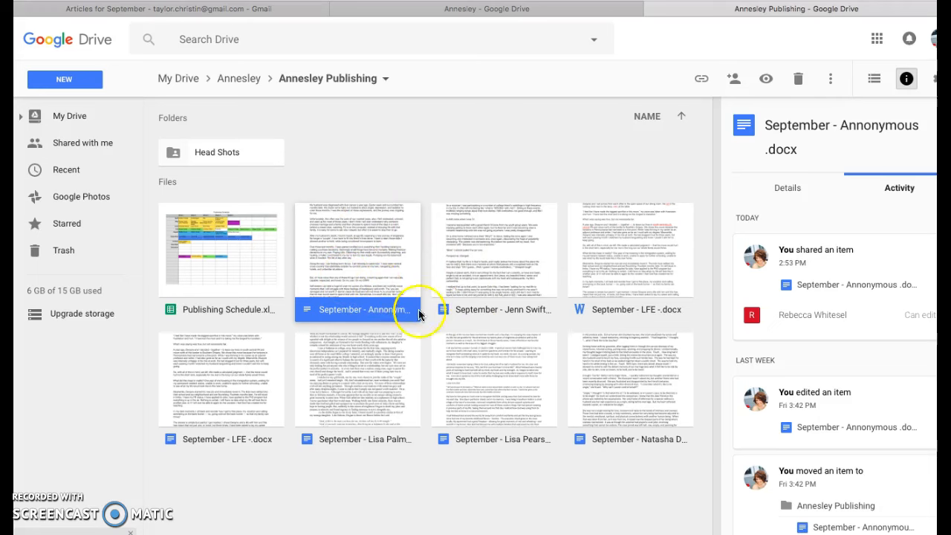
{"action": "mouse_move", "coordinate": [364, 294]}
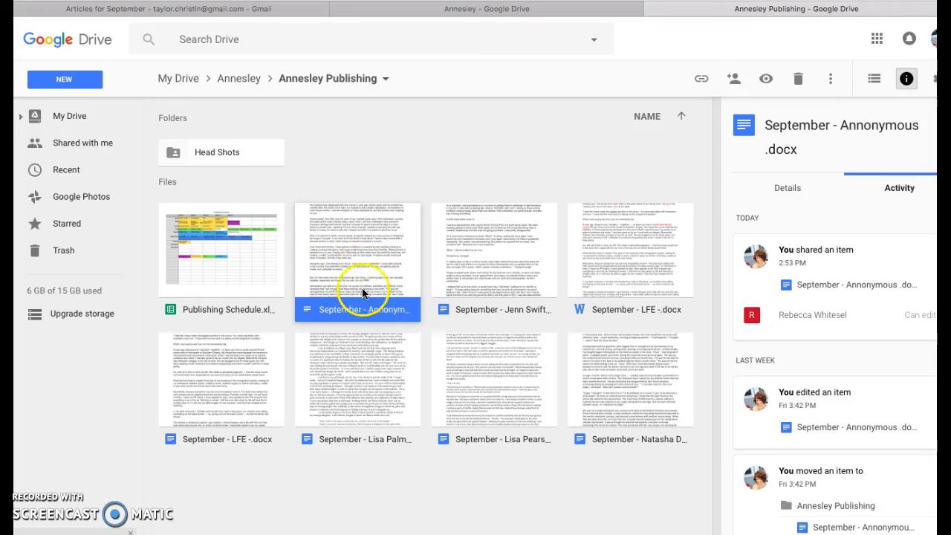
{"action": "mouse_move", "coordinate": [494, 368]}
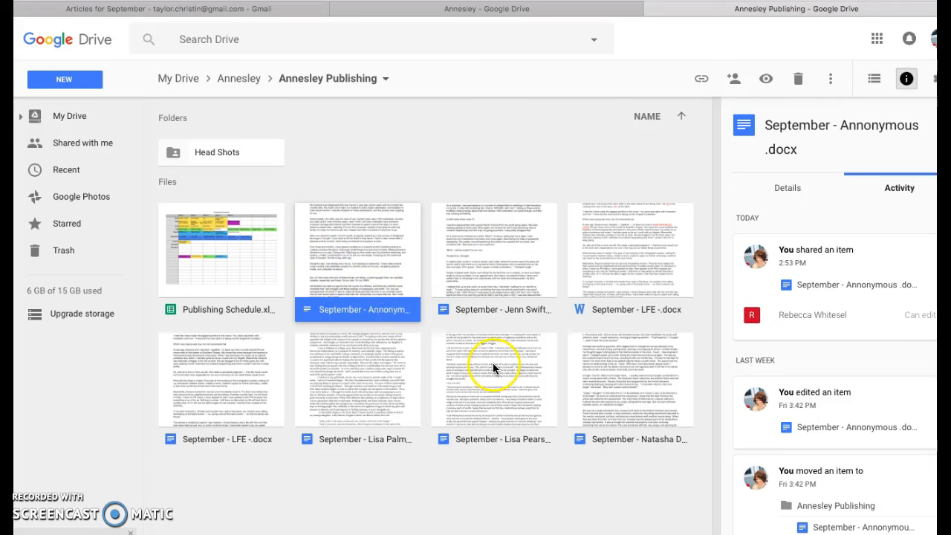
{"action": "mouse_move", "coordinate": [493, 371]}
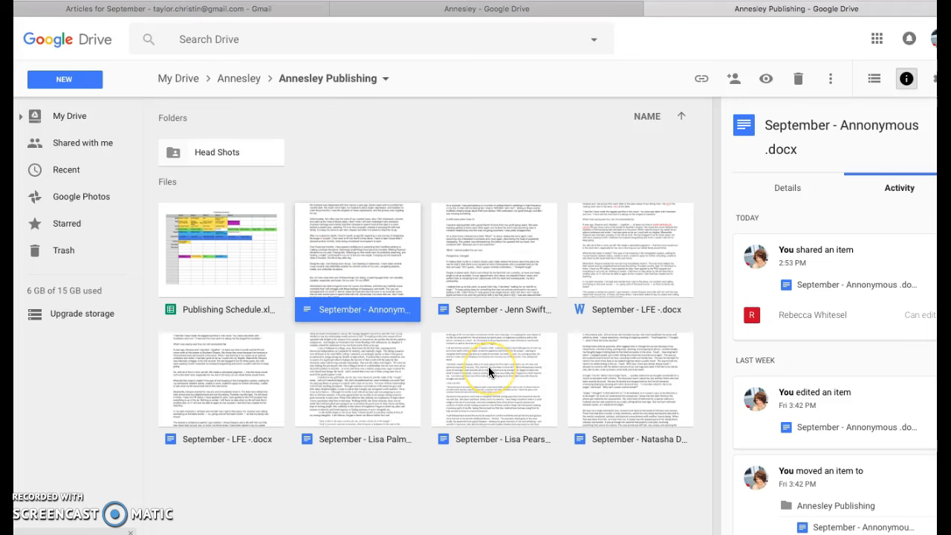